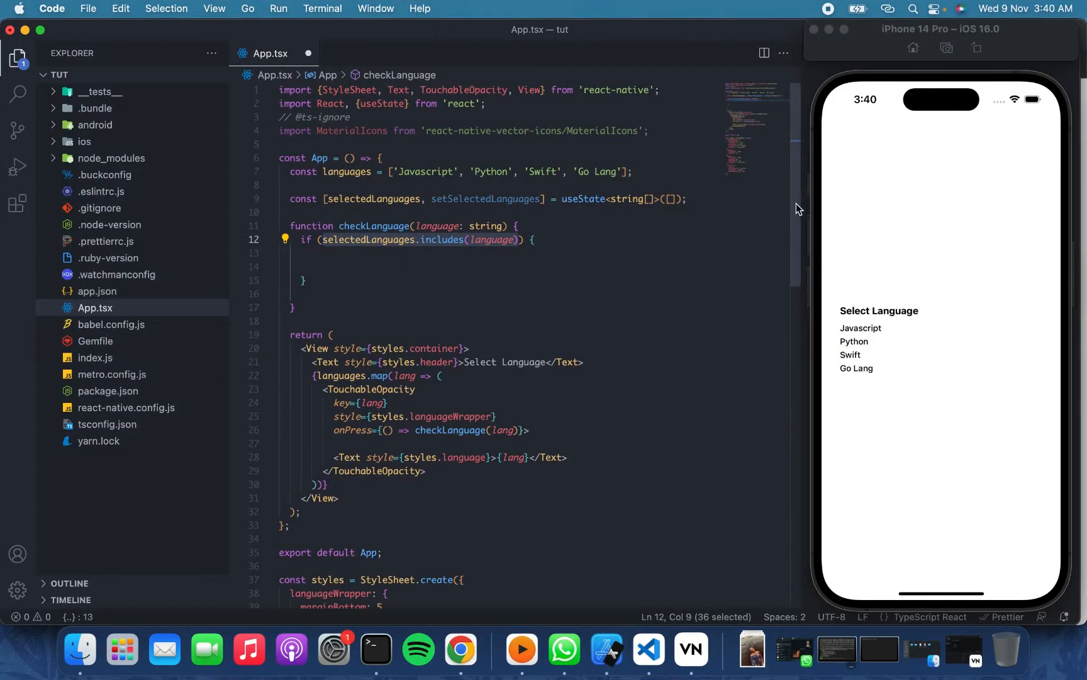
{"action": "mouse_move", "coordinate": [668, 223]}
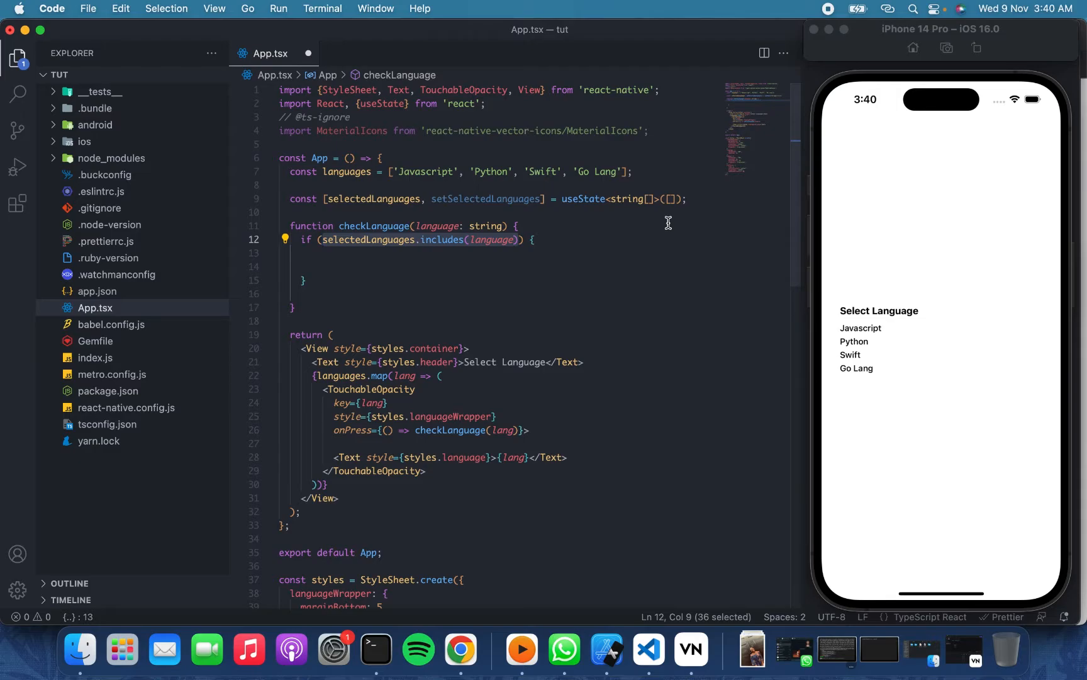
{"action": "mouse_move", "coordinate": [529, 284]}
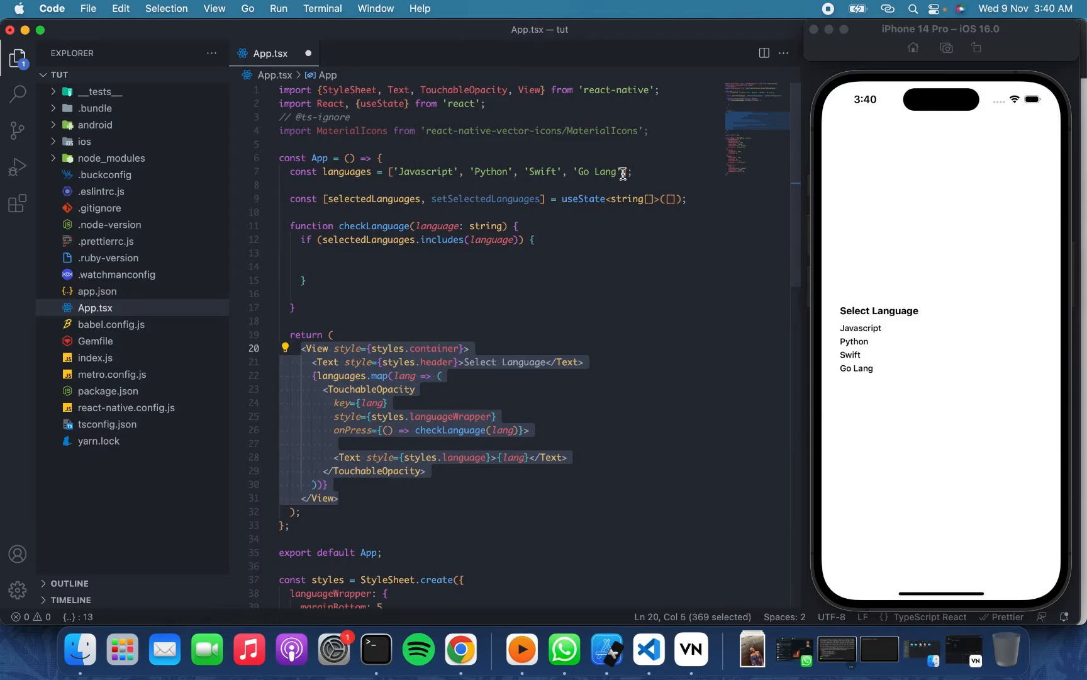
{"action": "mouse_move", "coordinate": [600, 422]}
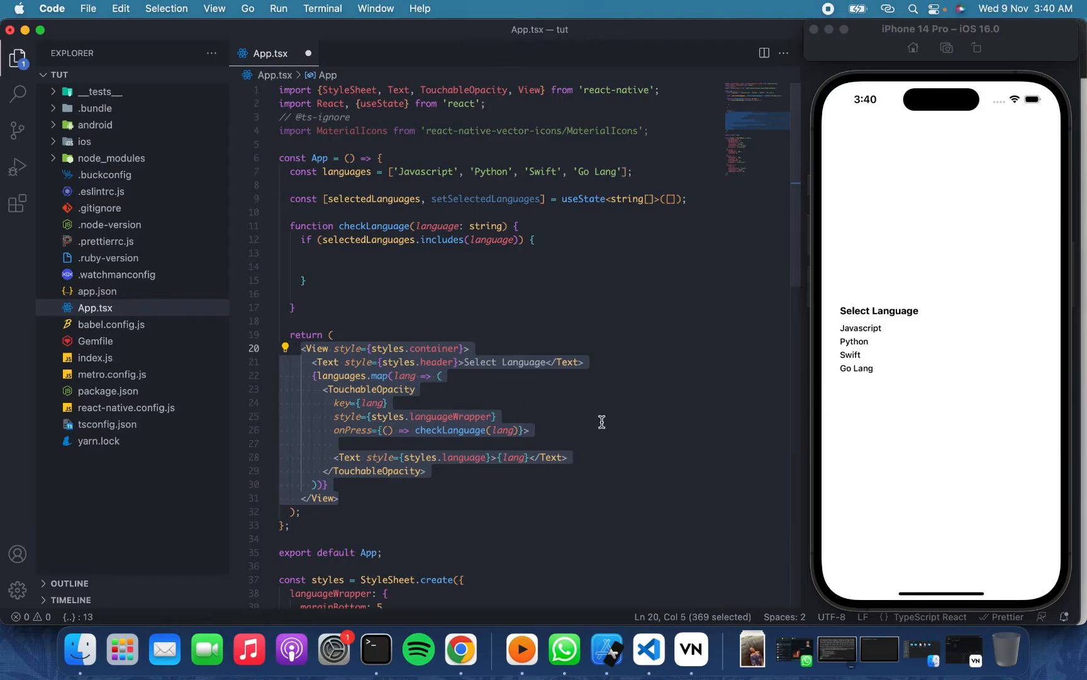
Step: In the includes branch, filter the tapped language out with selectedLanguages.filter(item => item !== language)
{"action": "left_click", "coordinate": [494, 416]}
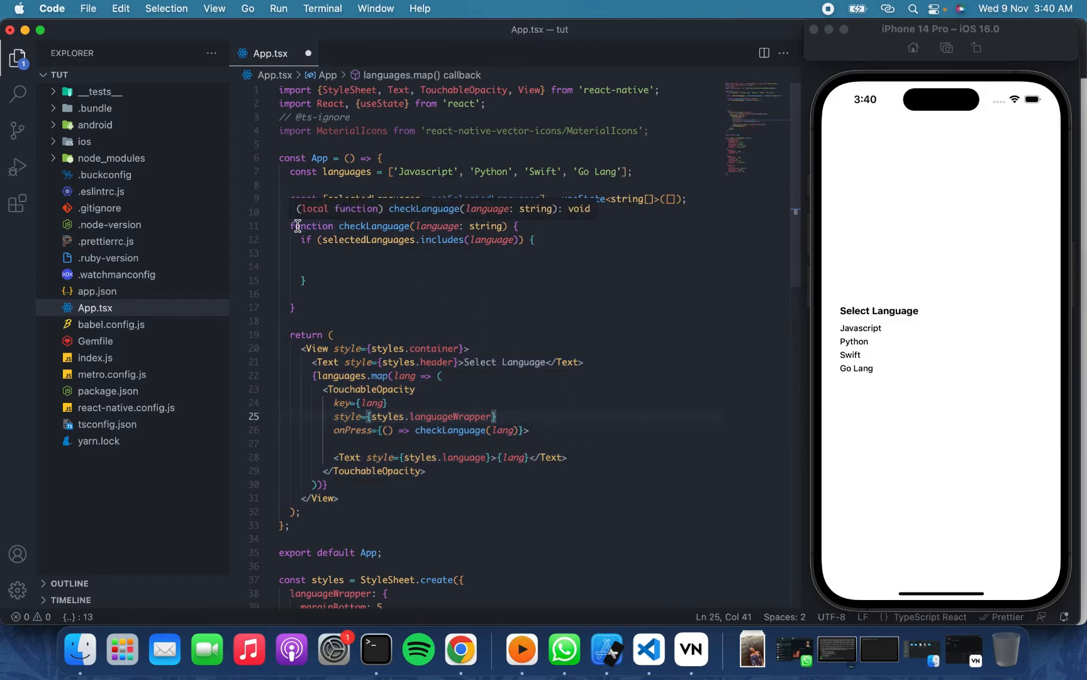
{"action": "mouse_move", "coordinate": [457, 271]}
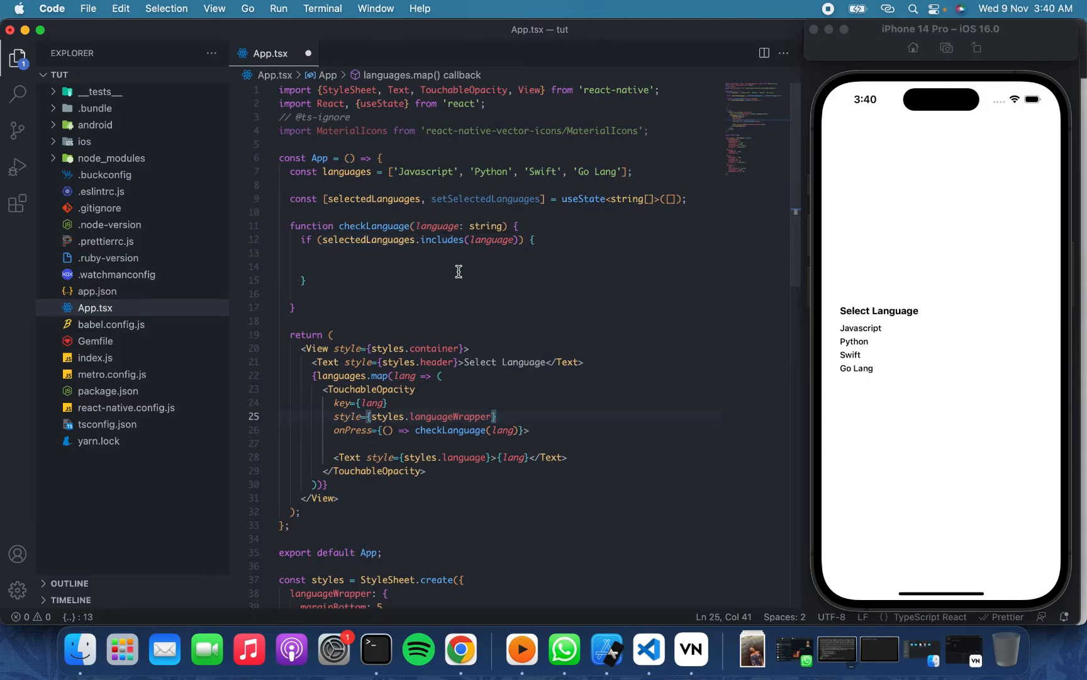
{"action": "mouse_move", "coordinate": [485, 288]}
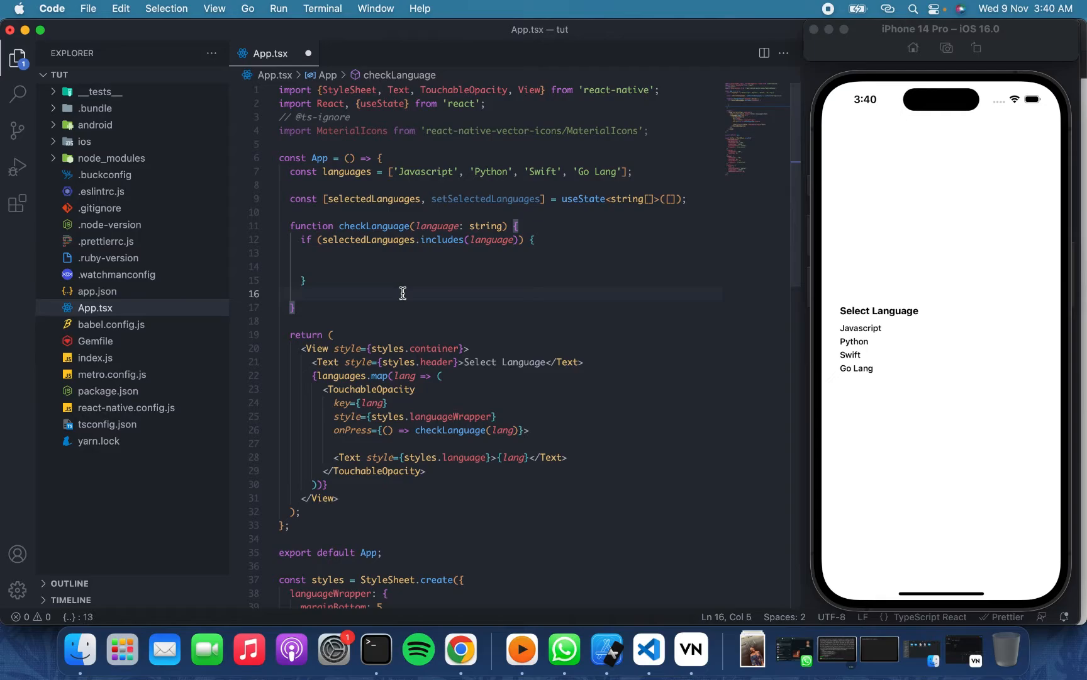
{"action": "type", "text": "setSelectedLanguages(selectedLanguages.filter(item => item !== language));"}
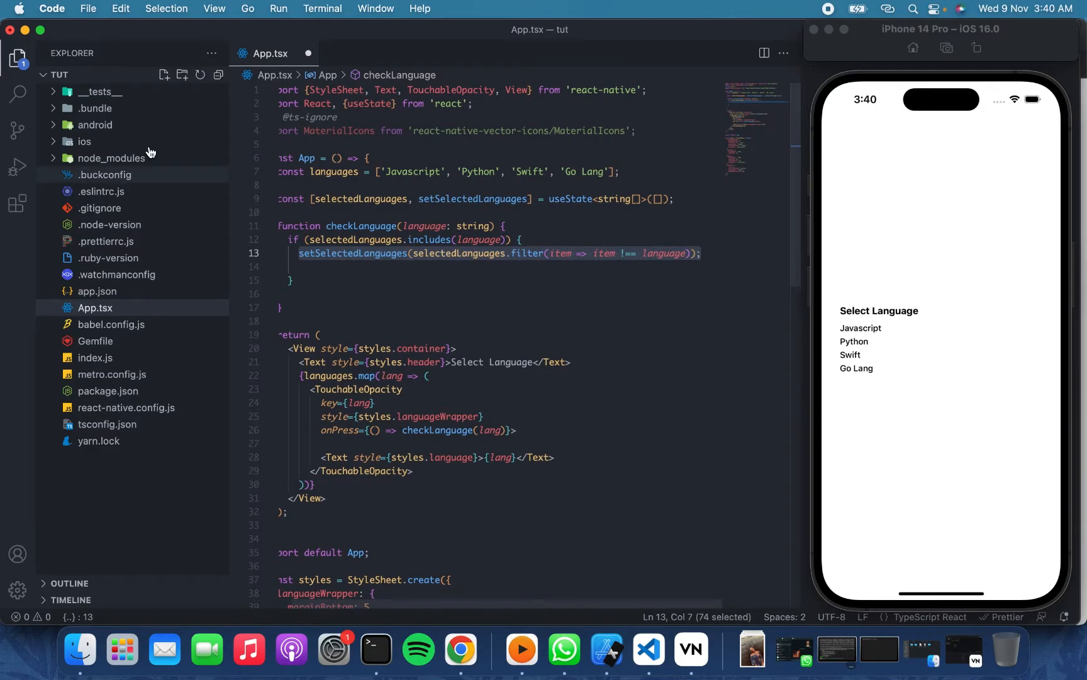
{"action": "left_click", "coordinate": [16, 59]}
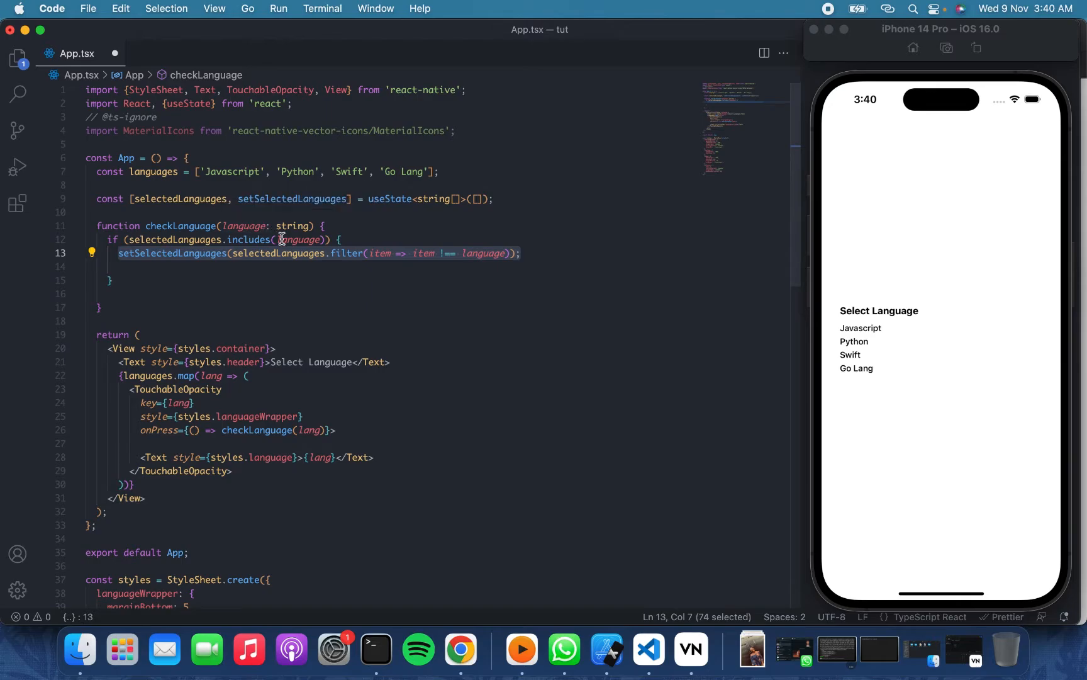
{"action": "mouse_move", "coordinate": [232, 209]}
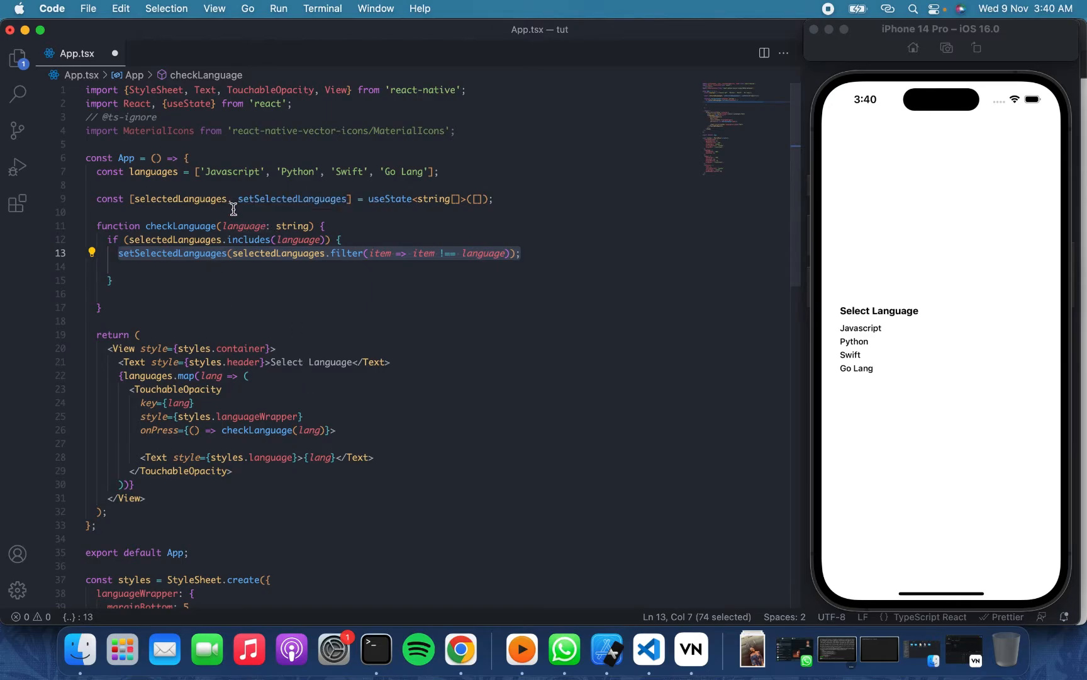
{"action": "mouse_move", "coordinate": [458, 223]}
{"action": "type", "text": "return;"}
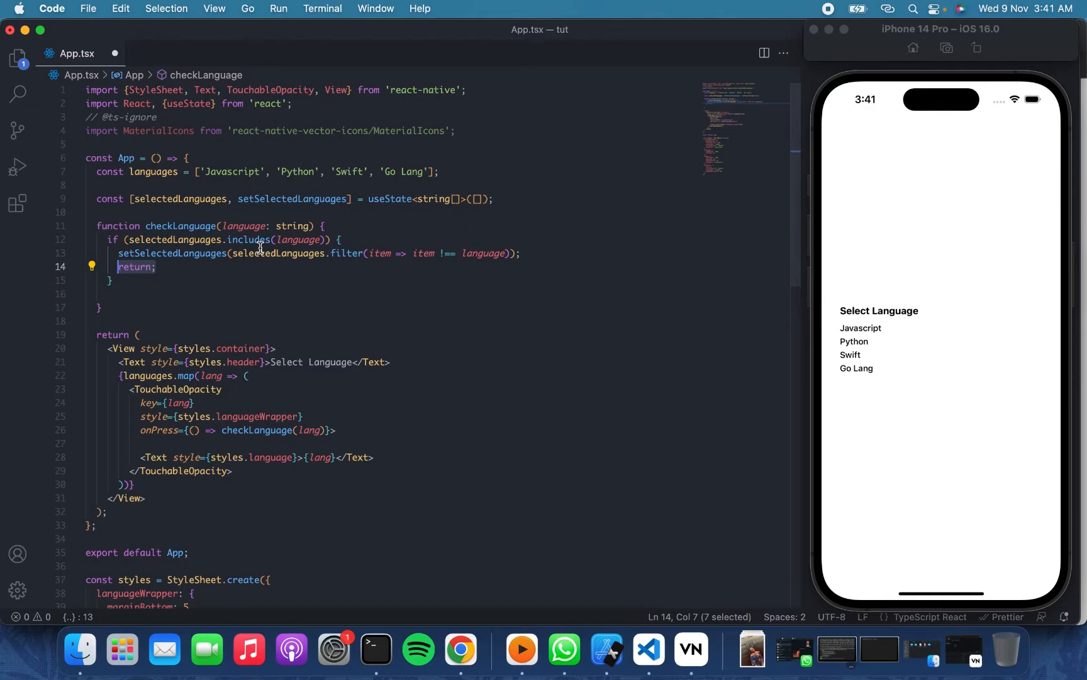
{"action": "mouse_move", "coordinate": [374, 266]}
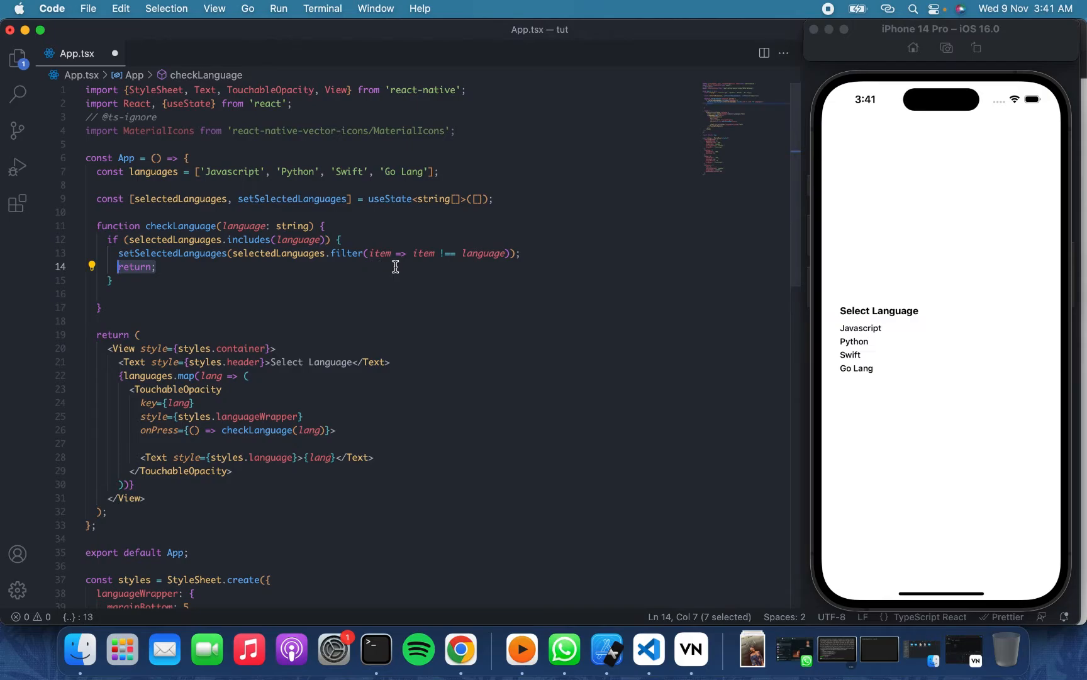
{"action": "mouse_move", "coordinate": [236, 226]}
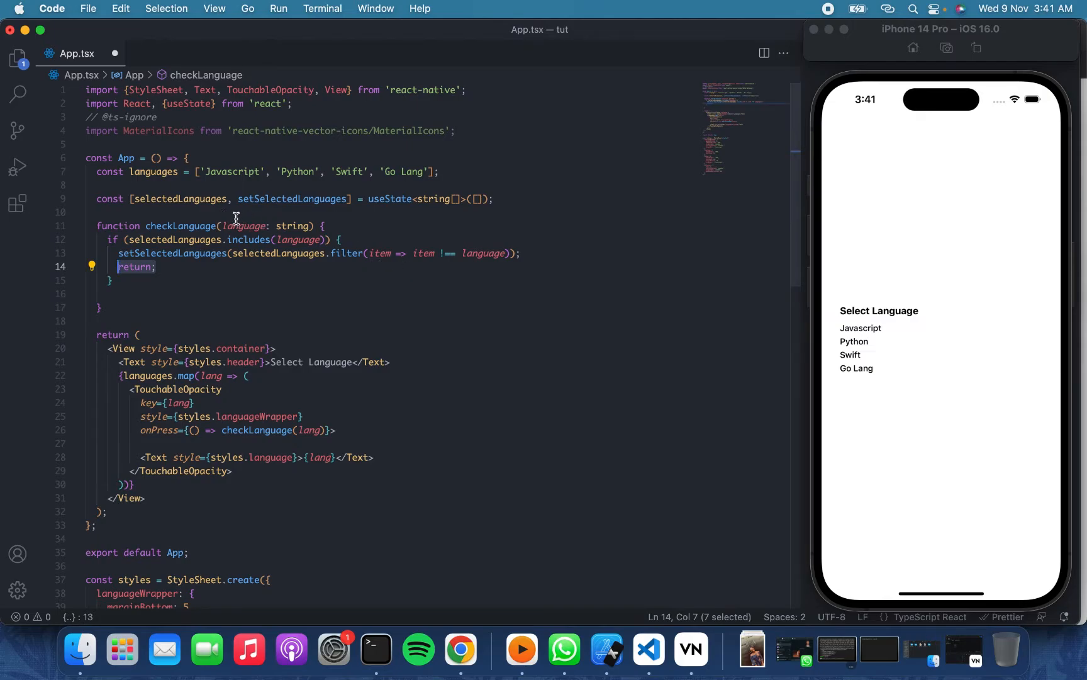
{"action": "mouse_move", "coordinate": [244, 225]}
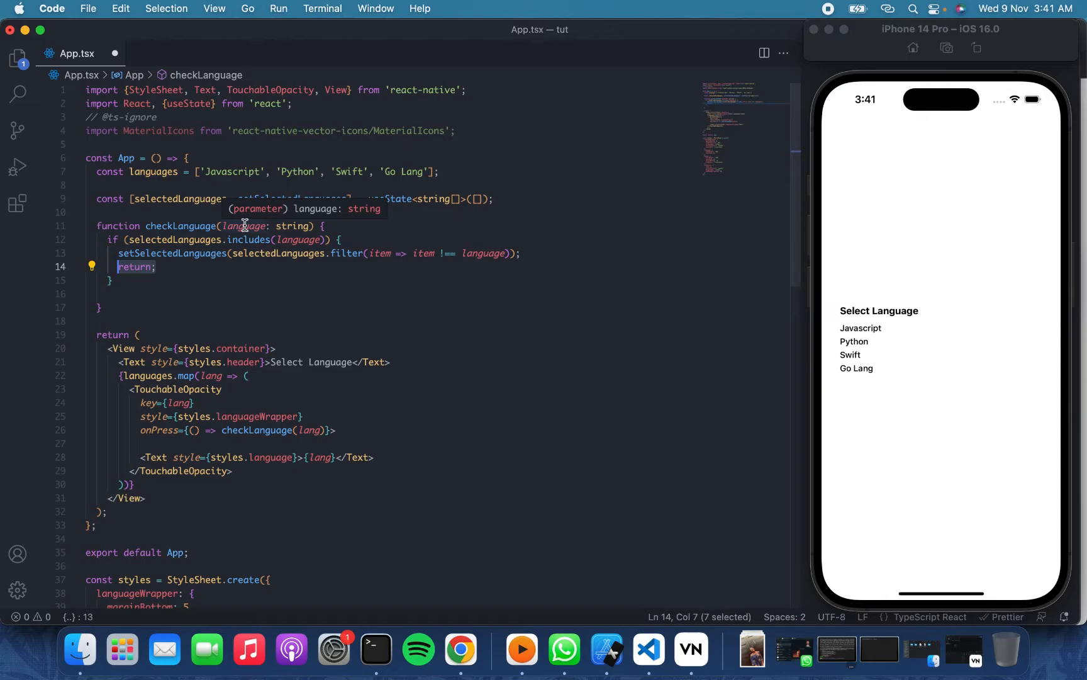
{"action": "mouse_move", "coordinate": [310, 313]}
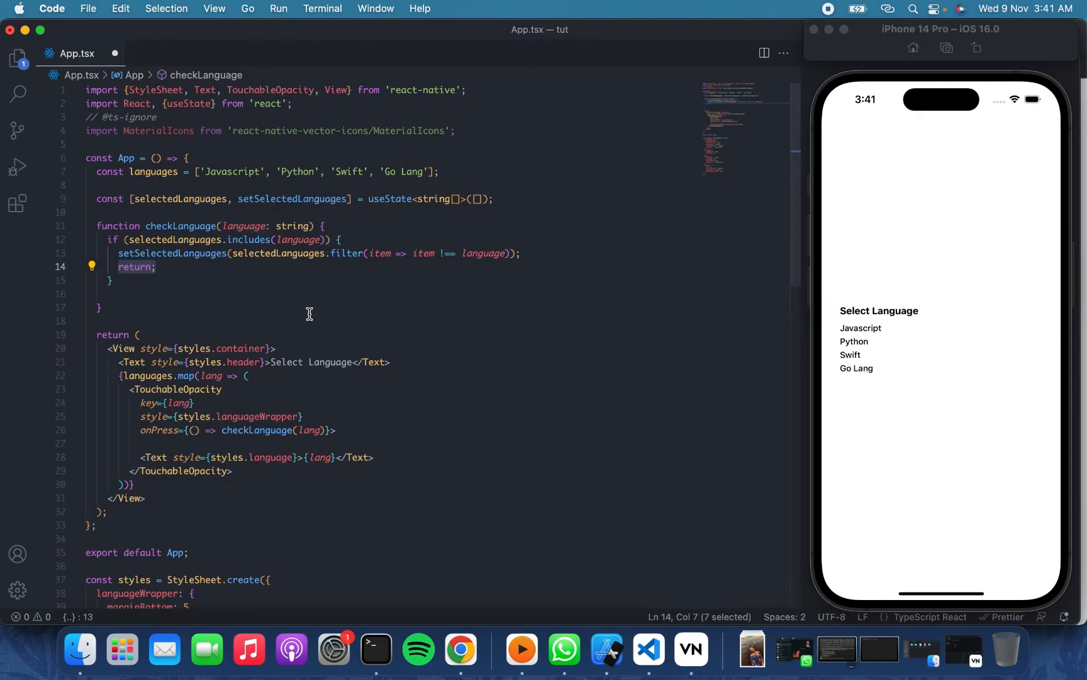
Step: Add setSelectedLanguages(selectedLanguages.concat(language)) after the if block to append new languages
{"action": "type", "text": "setSelectedLanguages(selectedLanguages.concat(language));"}
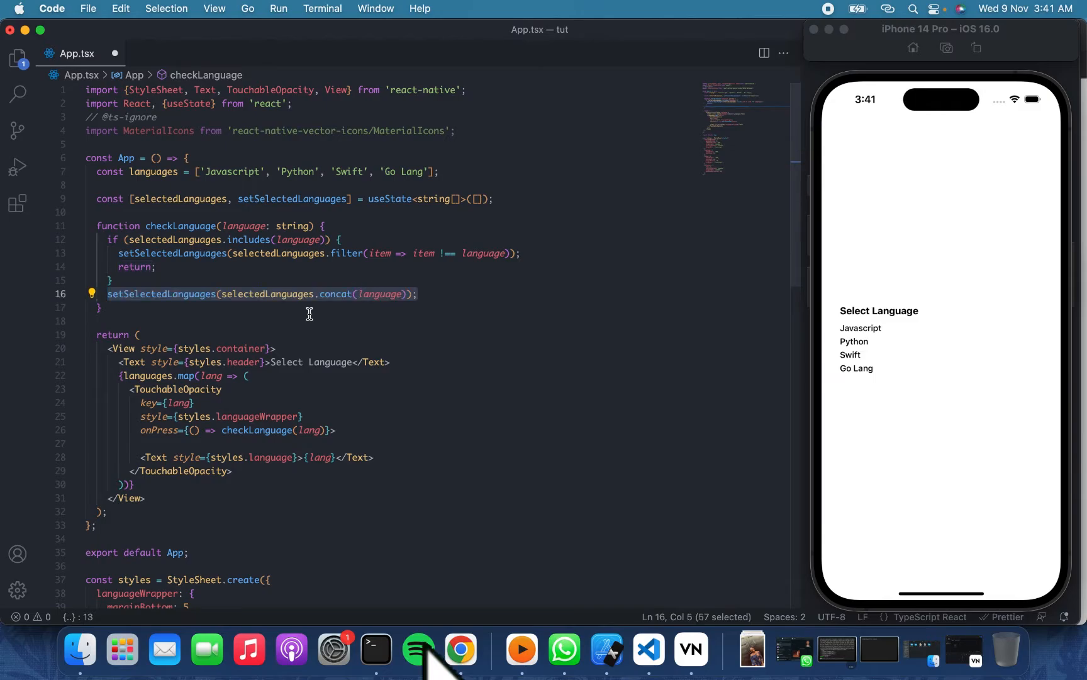
{"action": "mouse_move", "coordinate": [433, 325]}
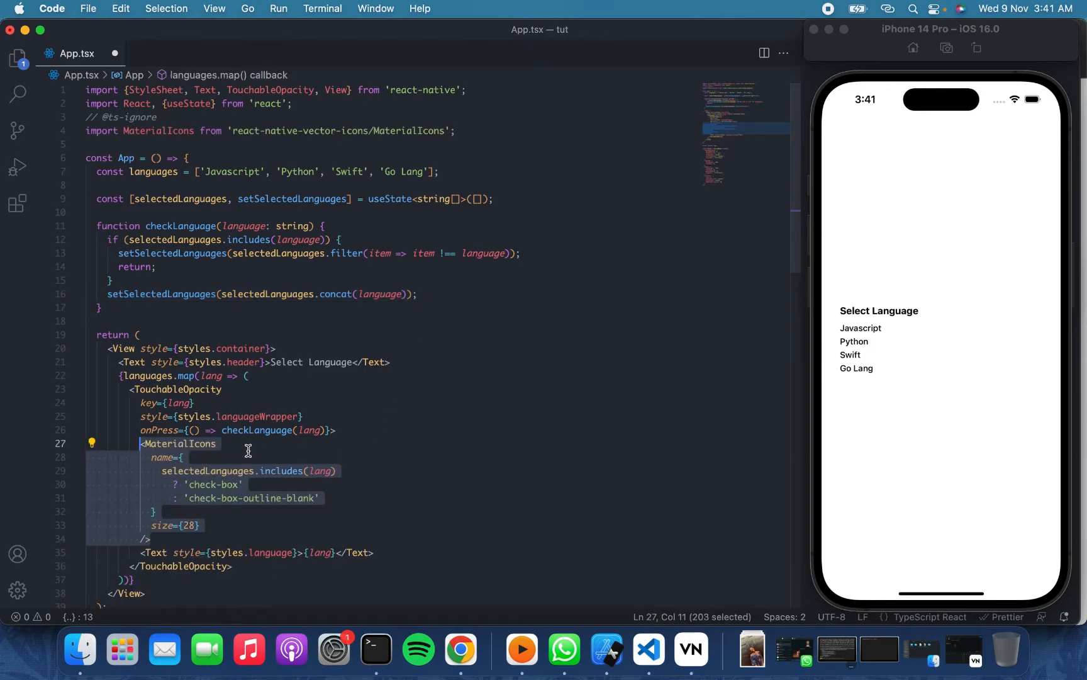
{"action": "left_click", "coordinate": [297, 477]}
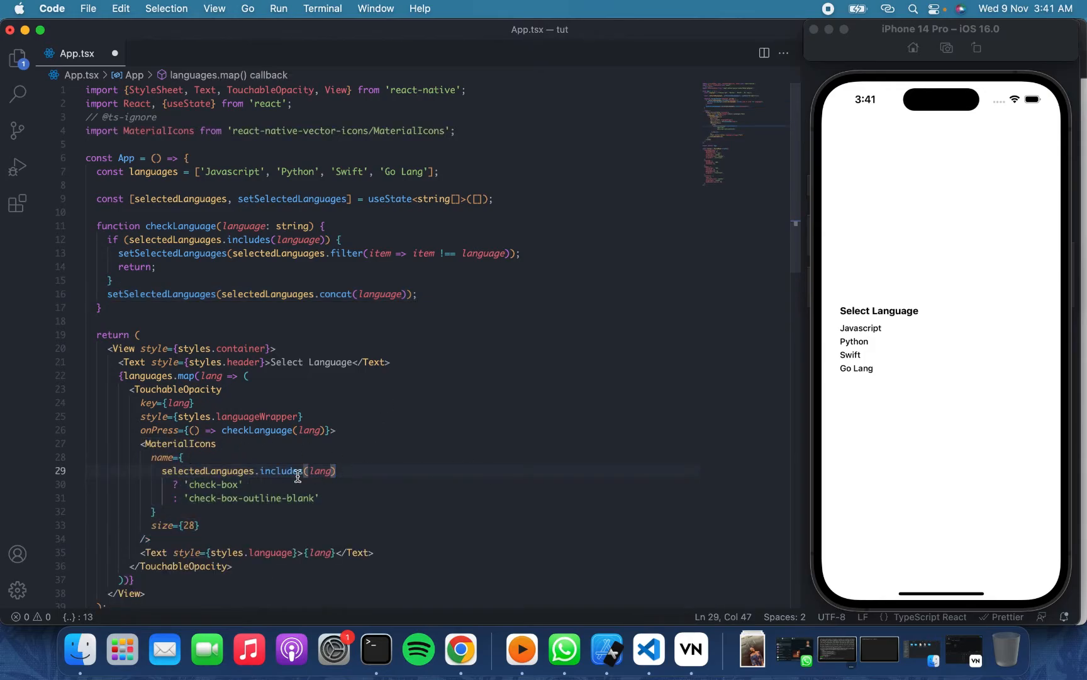
{"action": "mouse_move", "coordinate": [208, 502]}
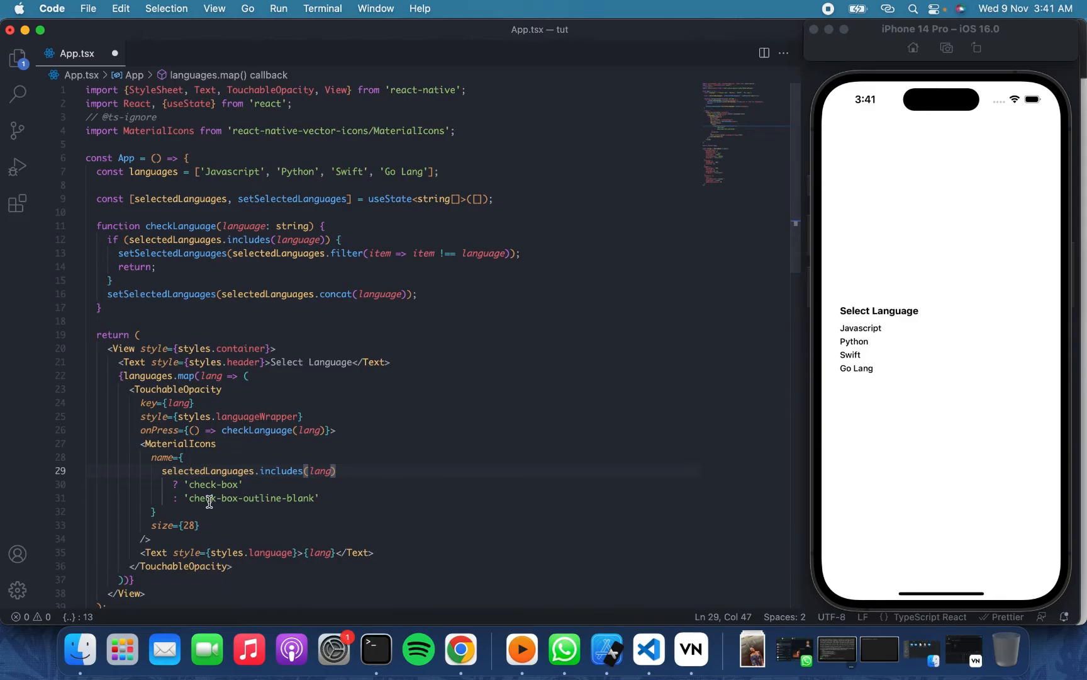
{"action": "left_click", "coordinate": [460, 650]}
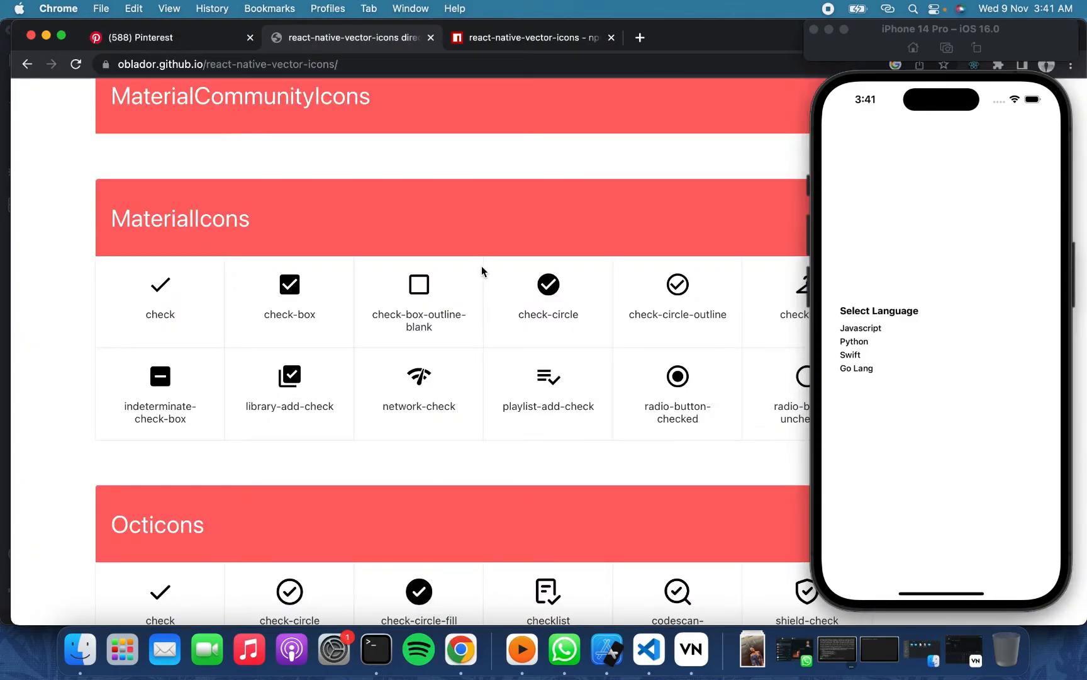
{"action": "mouse_move", "coordinate": [234, 193]}
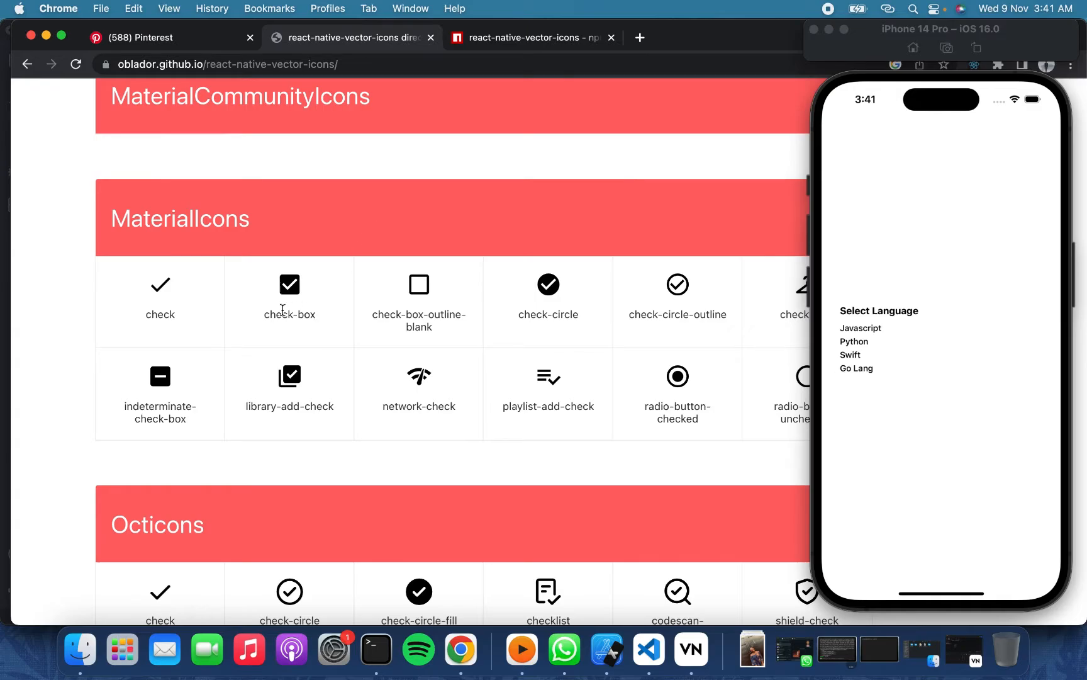
{"action": "mouse_move", "coordinate": [455, 312]}
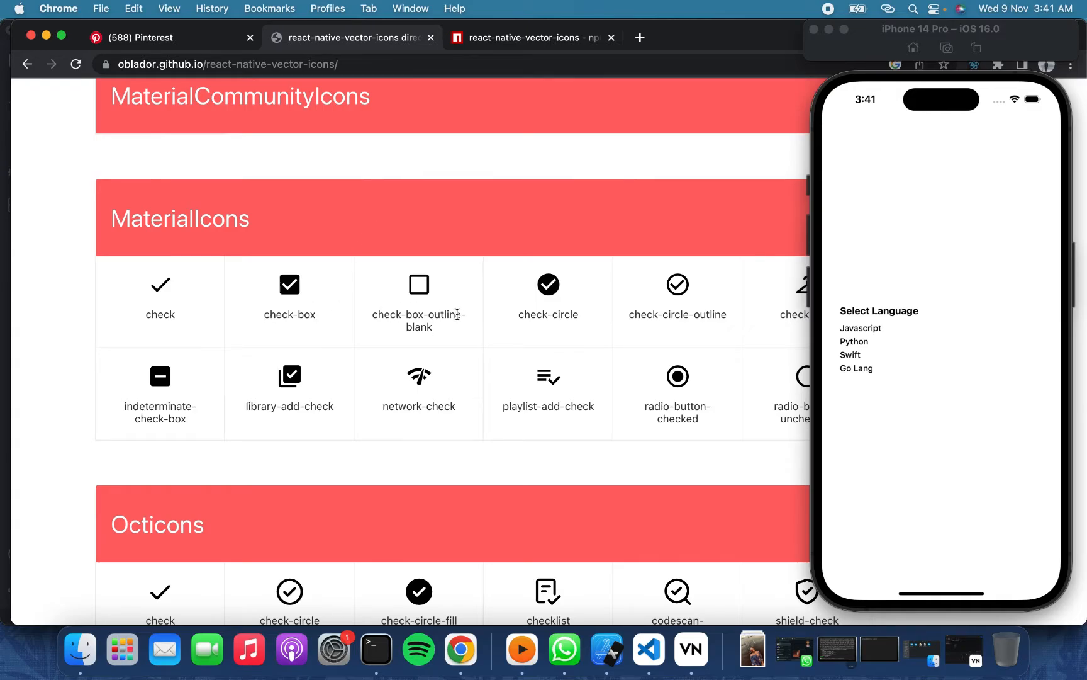
Step: Confirm the 'check-box' and 'check-box-outline-blank' icon names in the MaterialIcons directory
{"action": "left_click", "coordinate": [649, 650]}
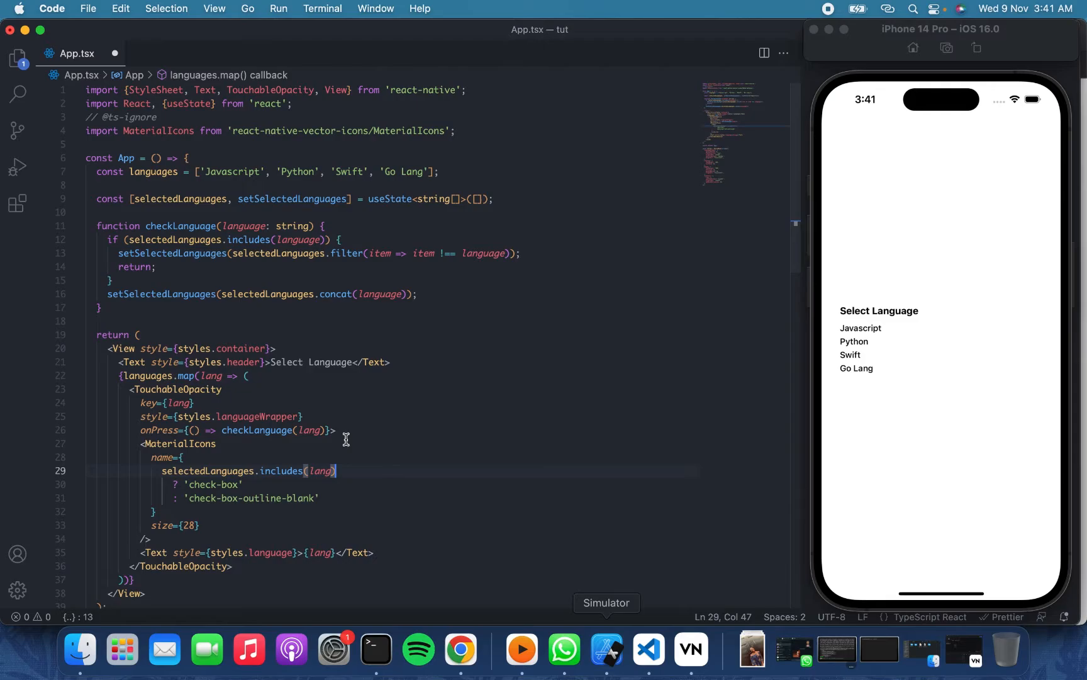
{"action": "mouse_move", "coordinate": [192, 471]}
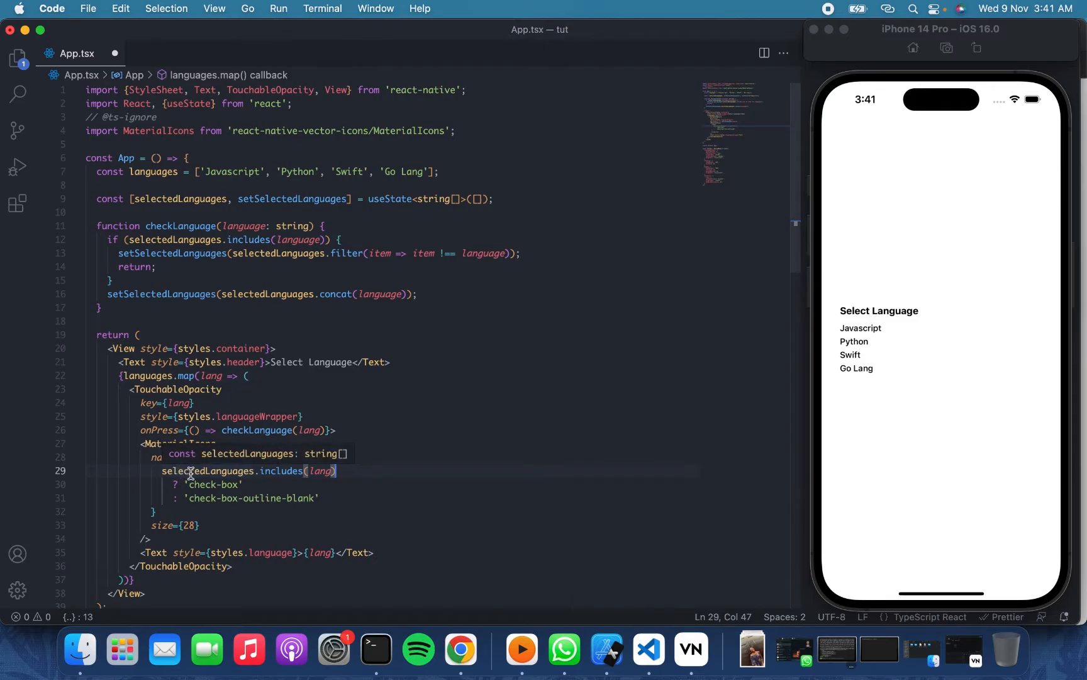
{"action": "mouse_move", "coordinate": [277, 464]}
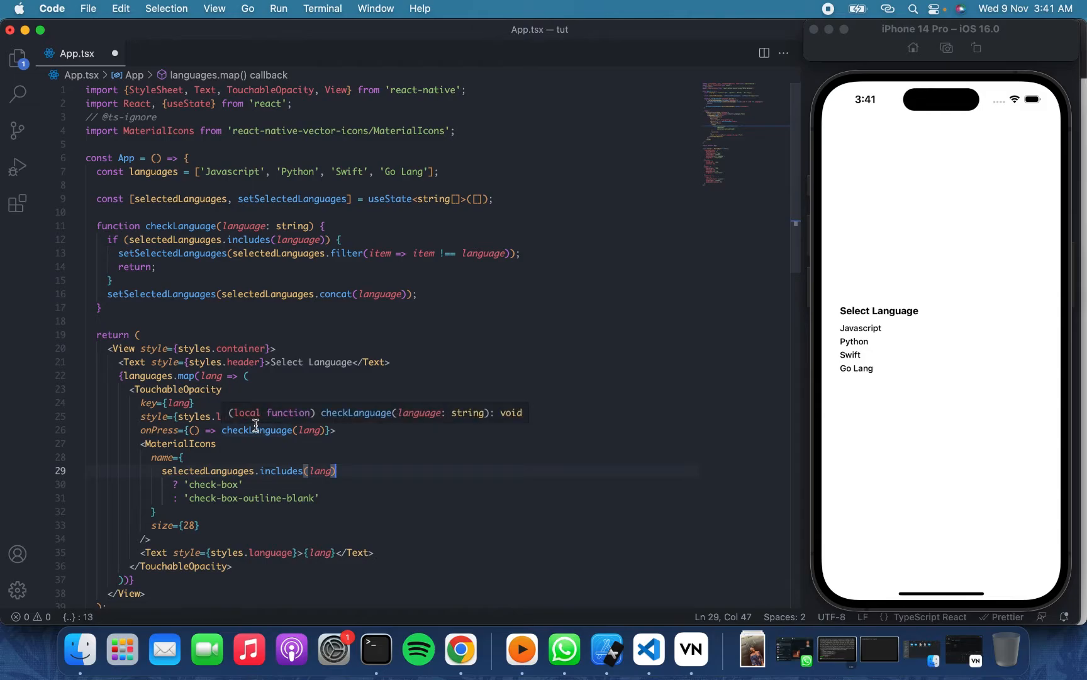
{"action": "mouse_move", "coordinate": [169, 416]}
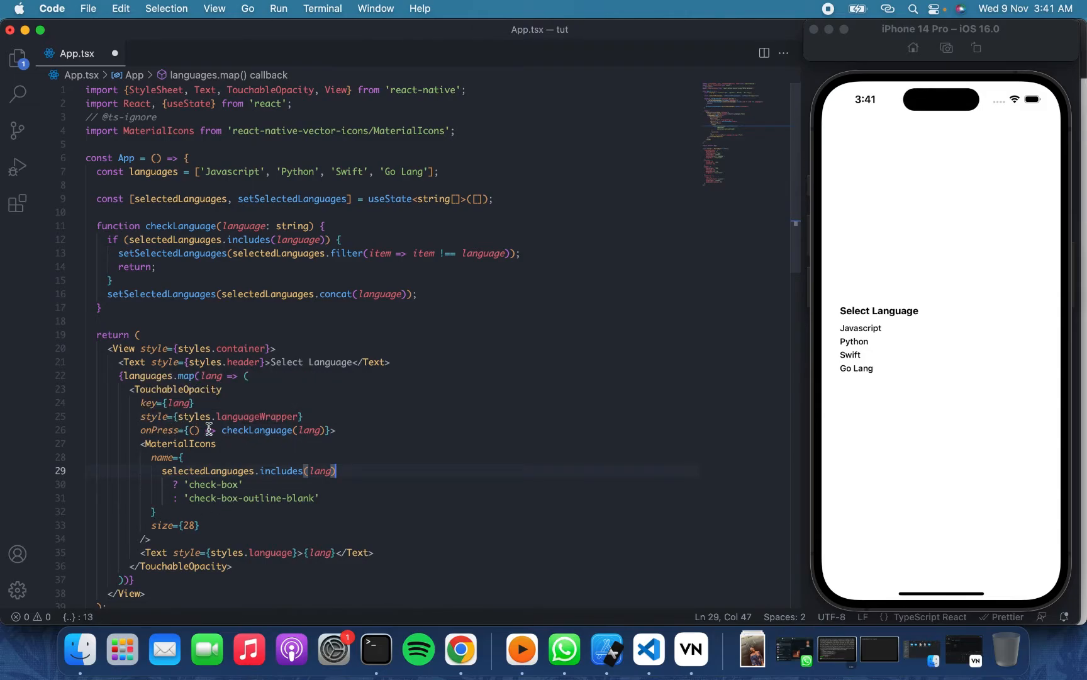
{"action": "mouse_move", "coordinate": [262, 458]}
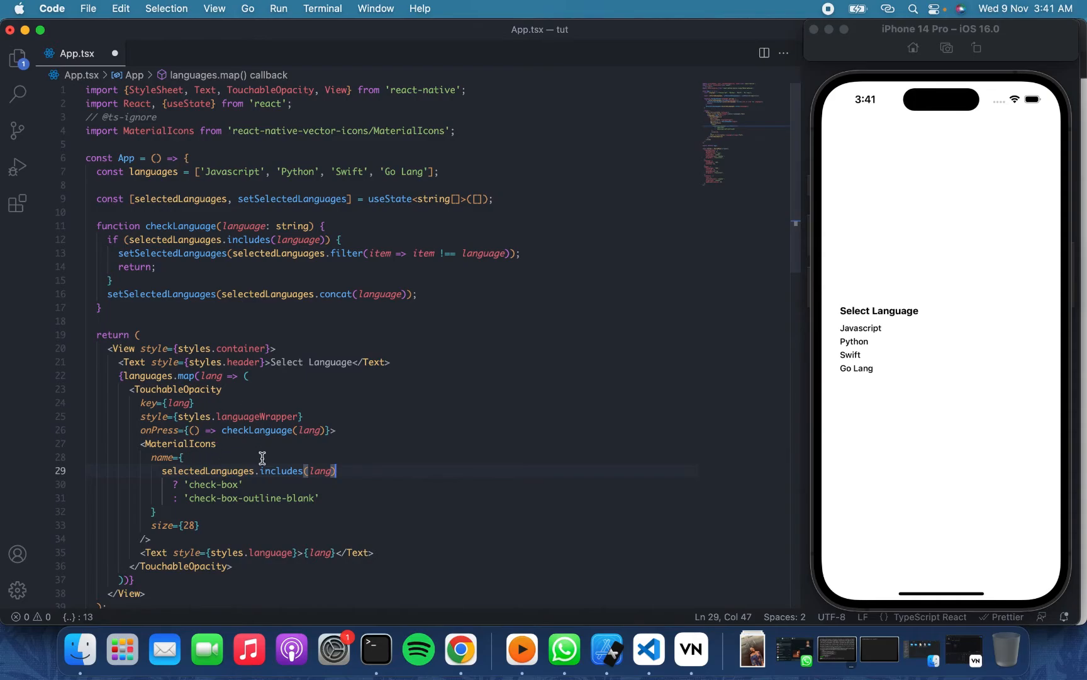
{"action": "mouse_move", "coordinate": [327, 497]}
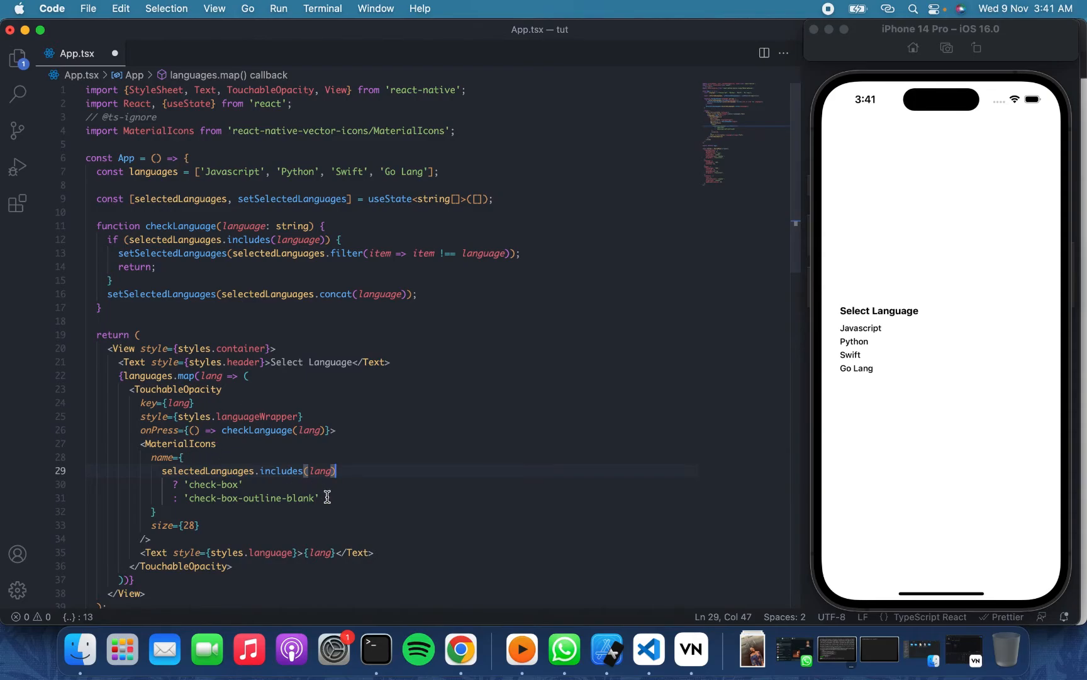
{"action": "mouse_move", "coordinate": [292, 477]}
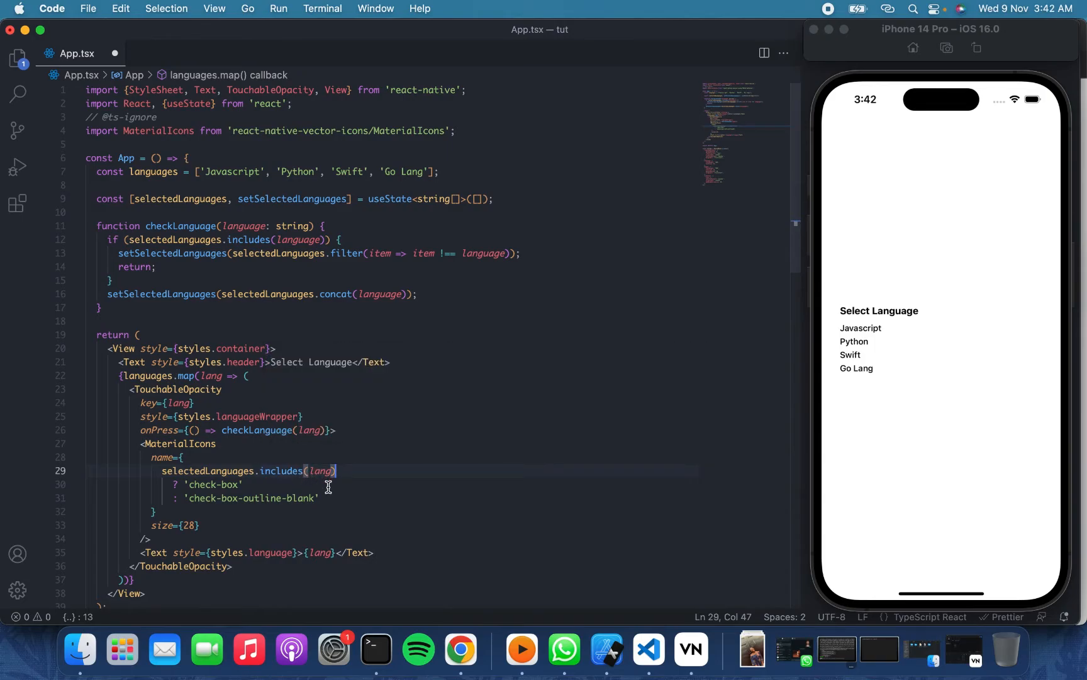
{"action": "mouse_move", "coordinate": [249, 214]}
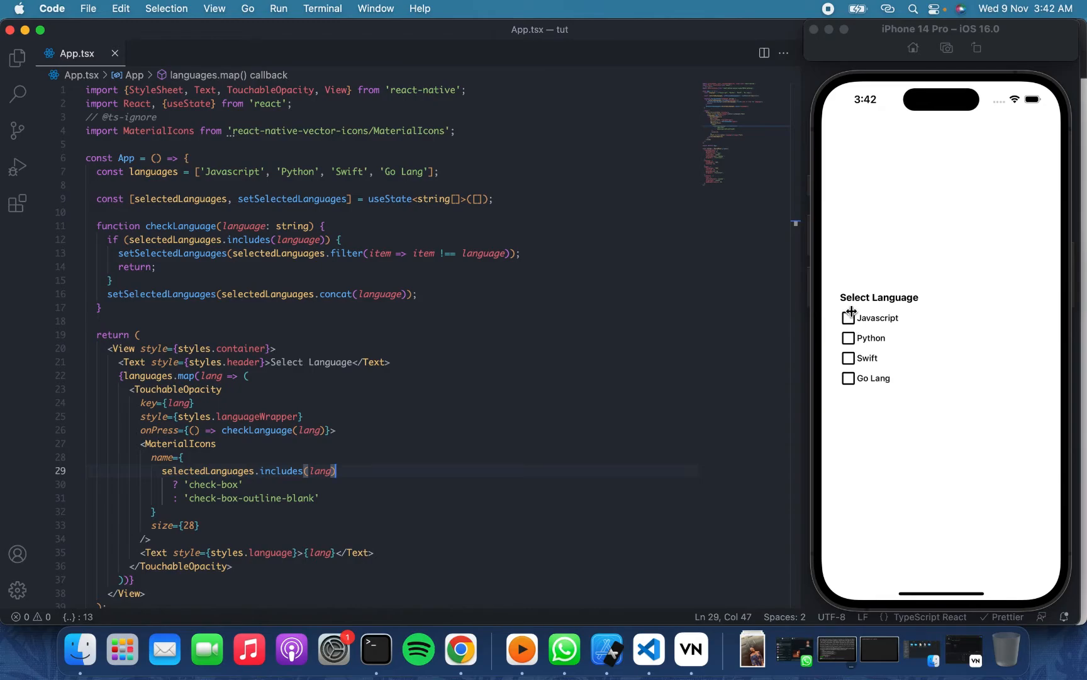
Step: Tap the Javascript, Python and Swift rows on and off, ending with all four languages checked
{"action": "left_click", "coordinate": [848, 318]}
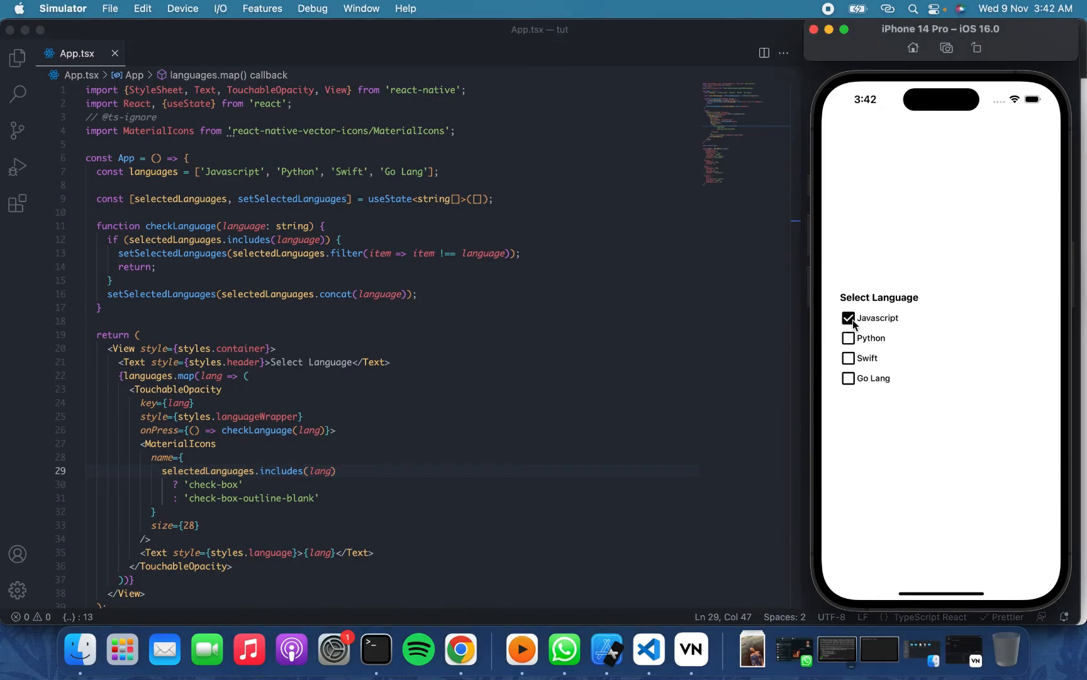
{"action": "left_click", "coordinate": [849, 318]}
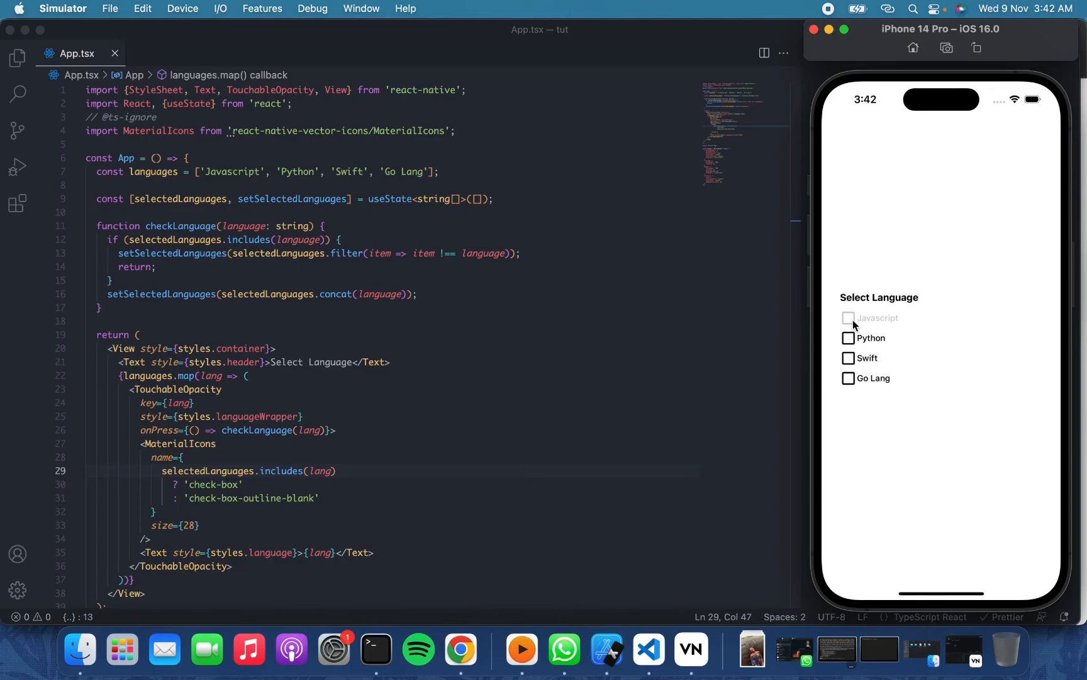
{"action": "left_click", "coordinate": [849, 358]}
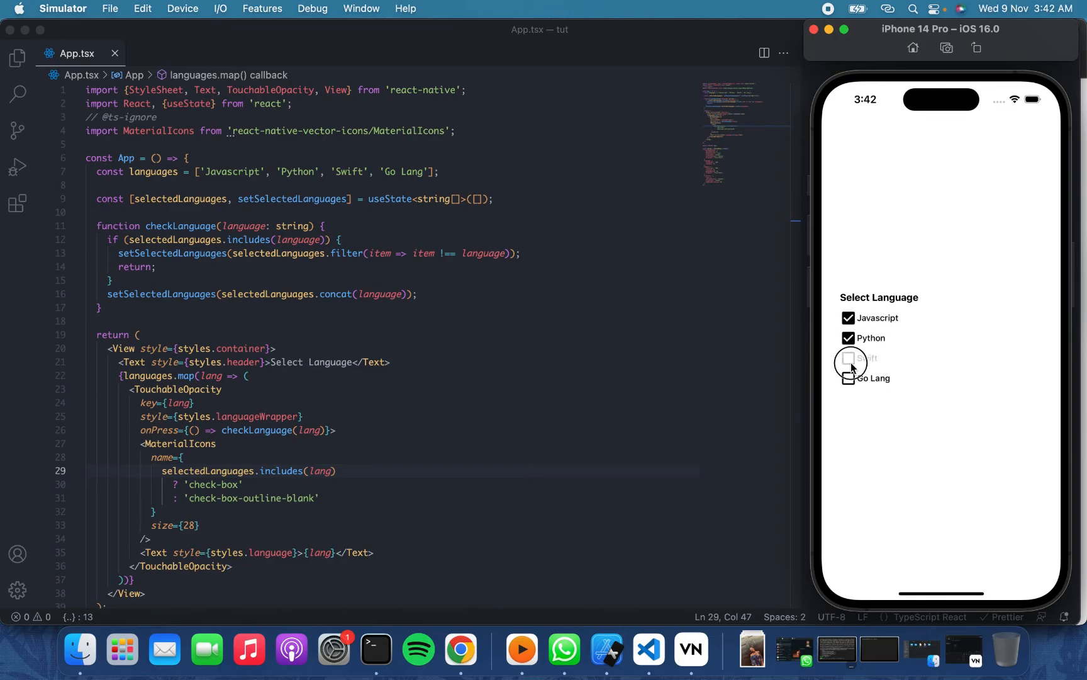
{"action": "left_click", "coordinate": [848, 358]}
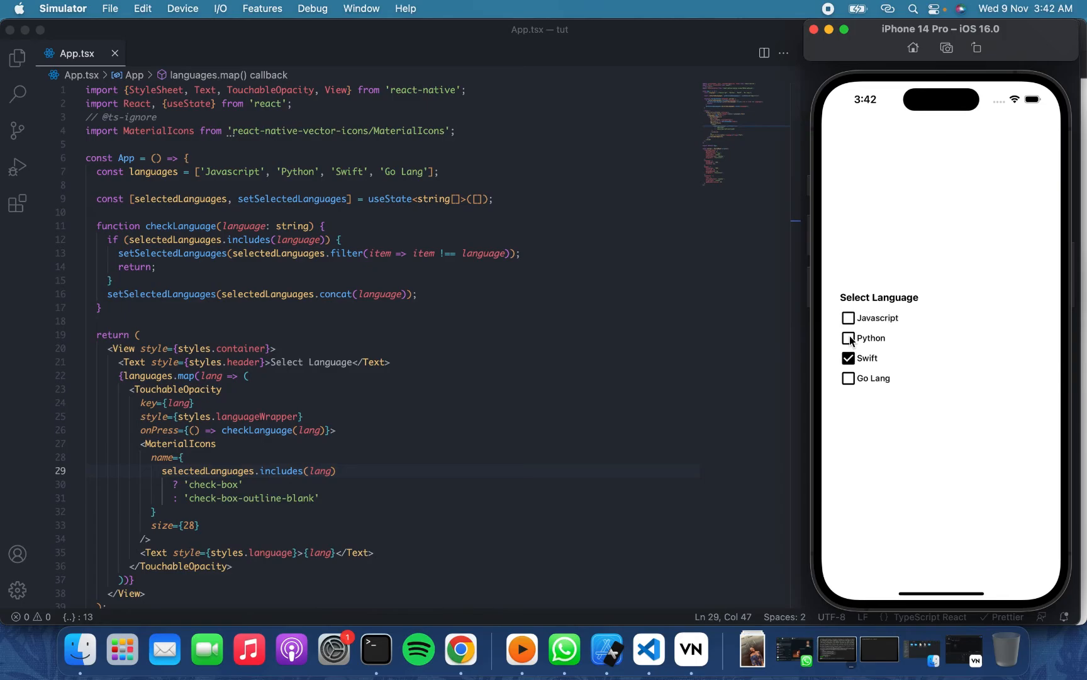
{"action": "left_click", "coordinate": [865, 337]}
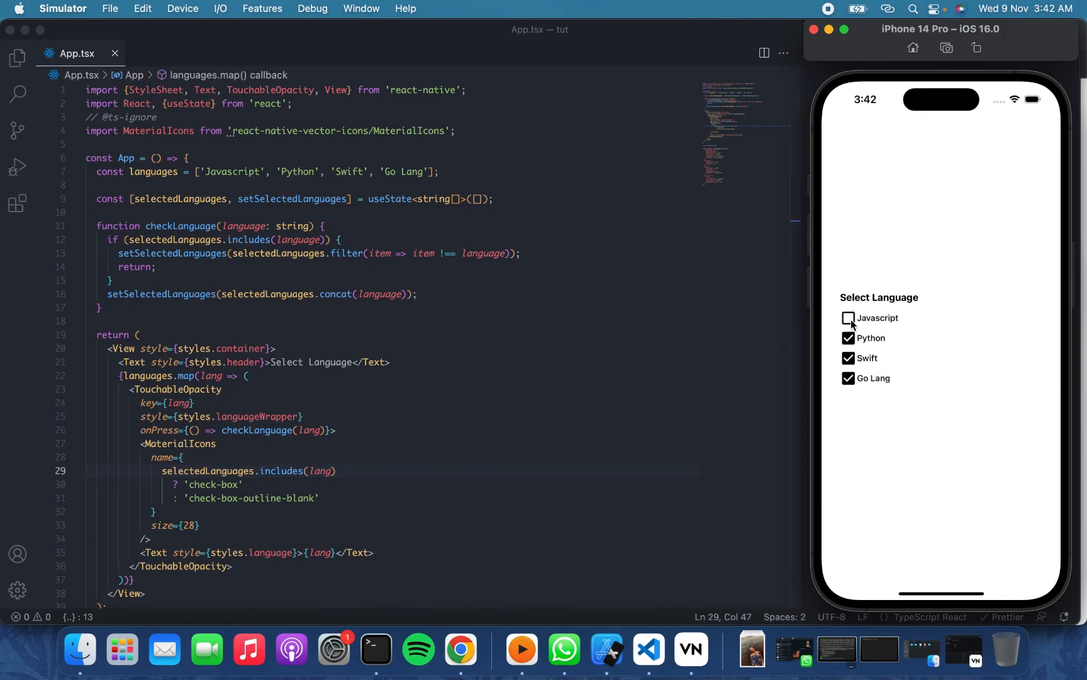
{"action": "left_click", "coordinate": [847, 318]}
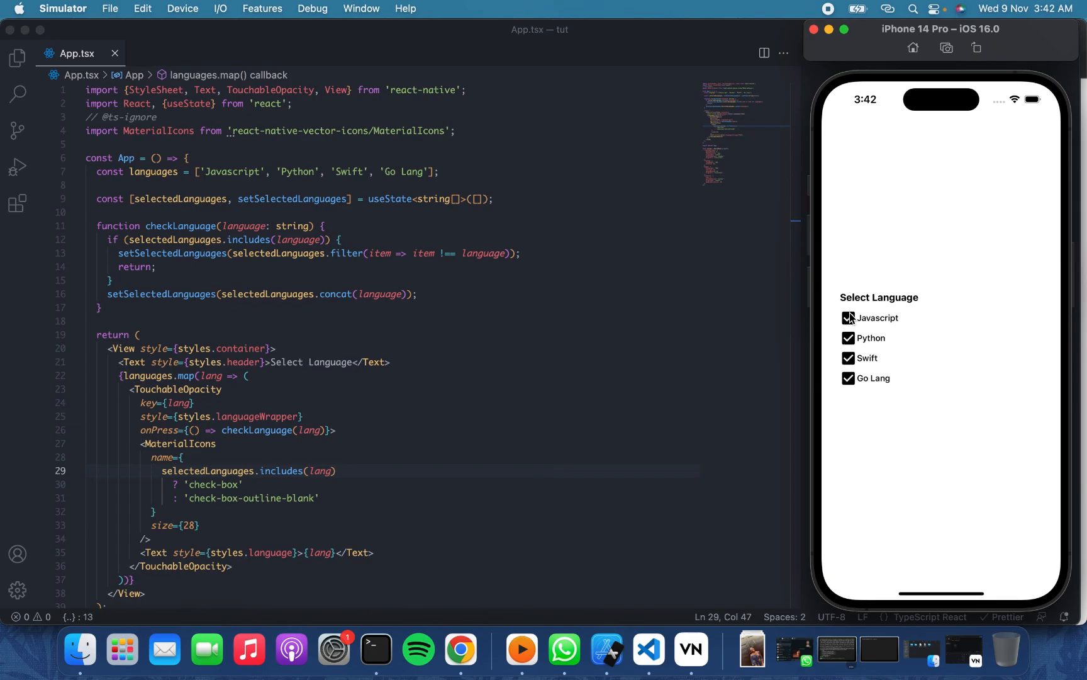
{"action": "left_click", "coordinate": [847, 318]}
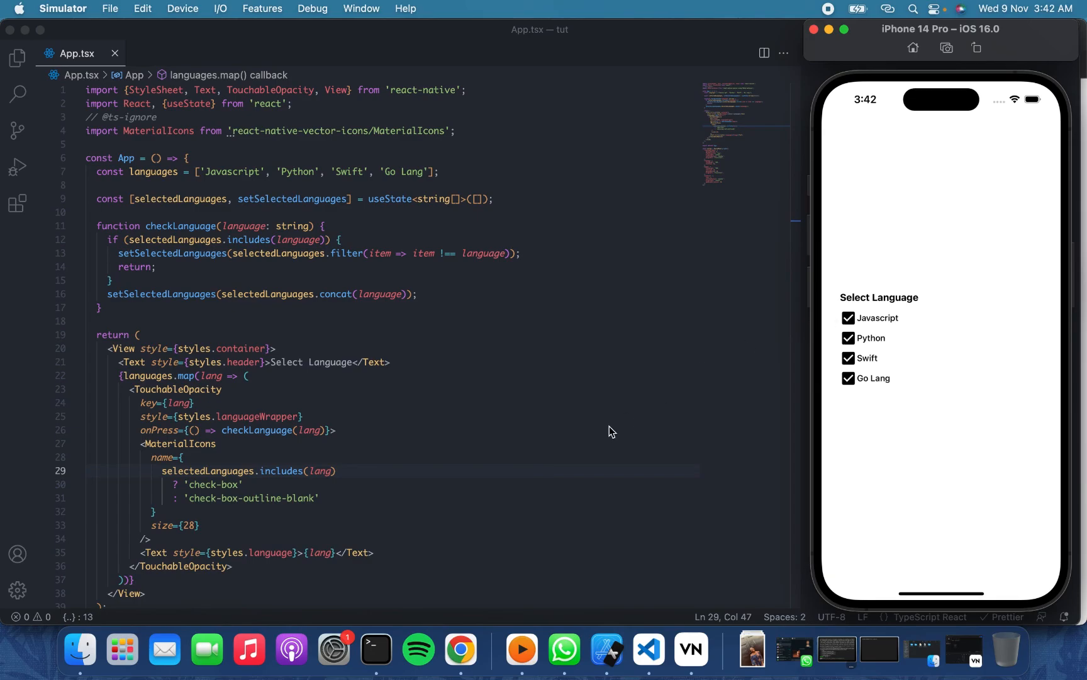